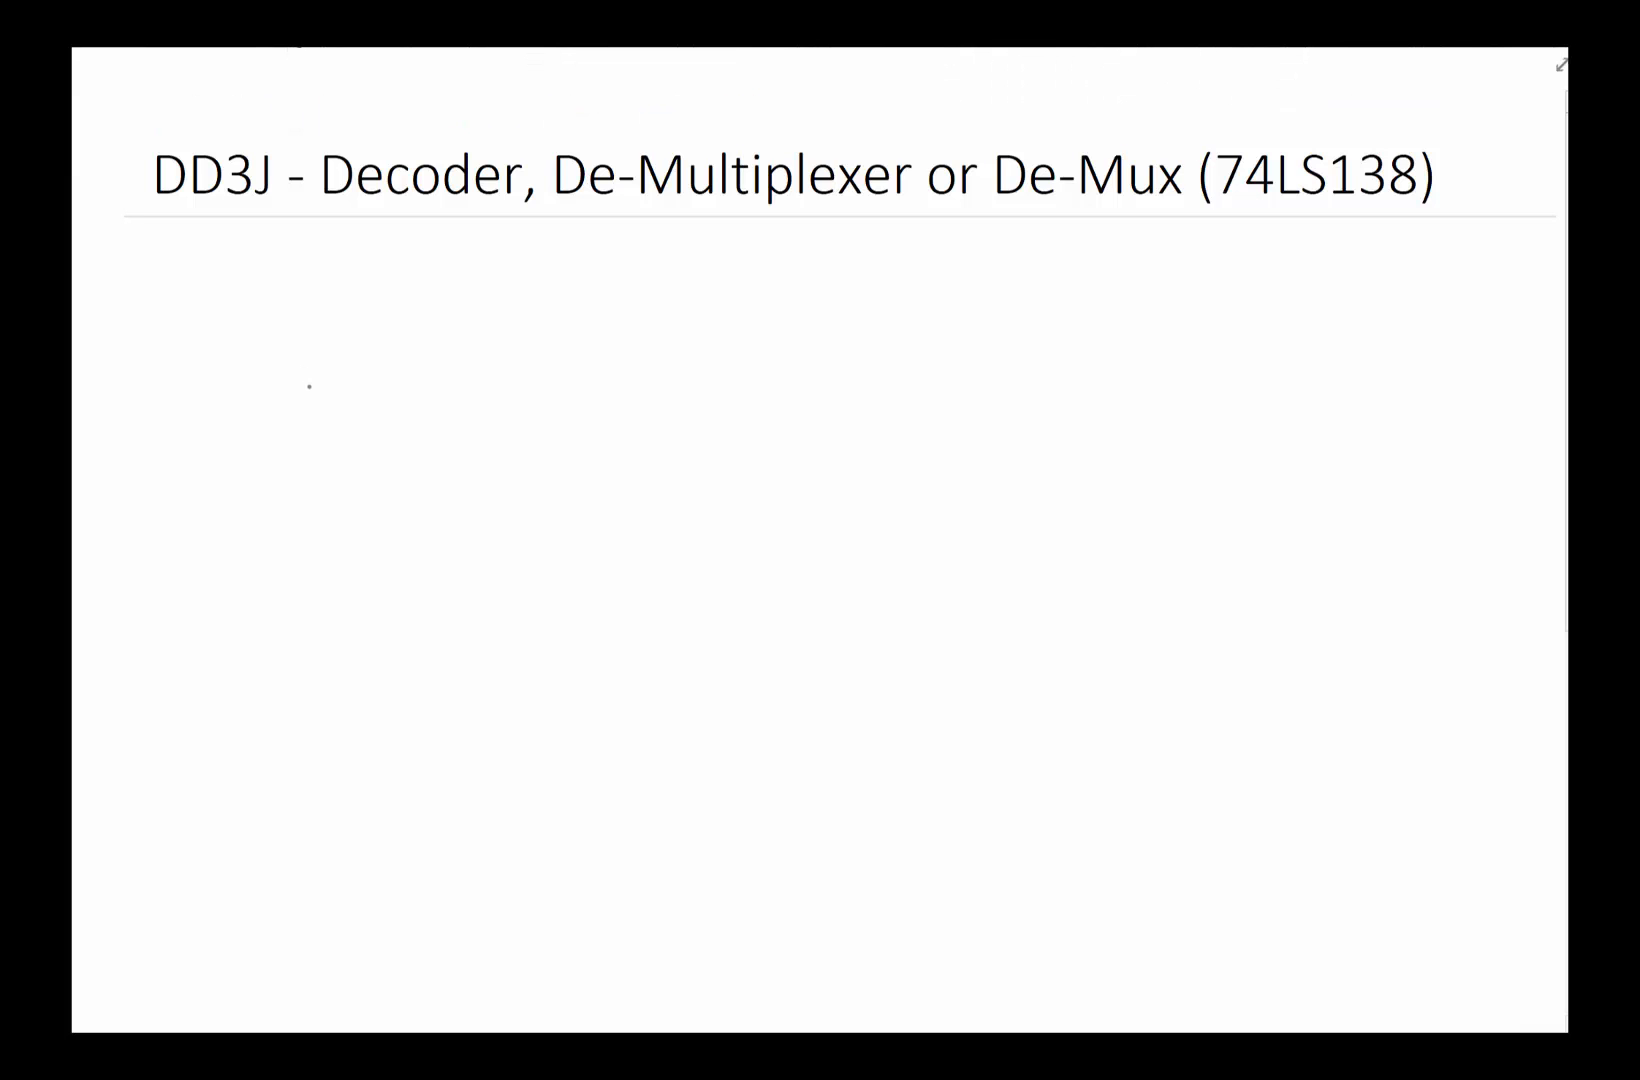
- Draw the demux rectangle with input line I, first and last outputs, and '1-8' heading
drag(366, 298, 387, 565)
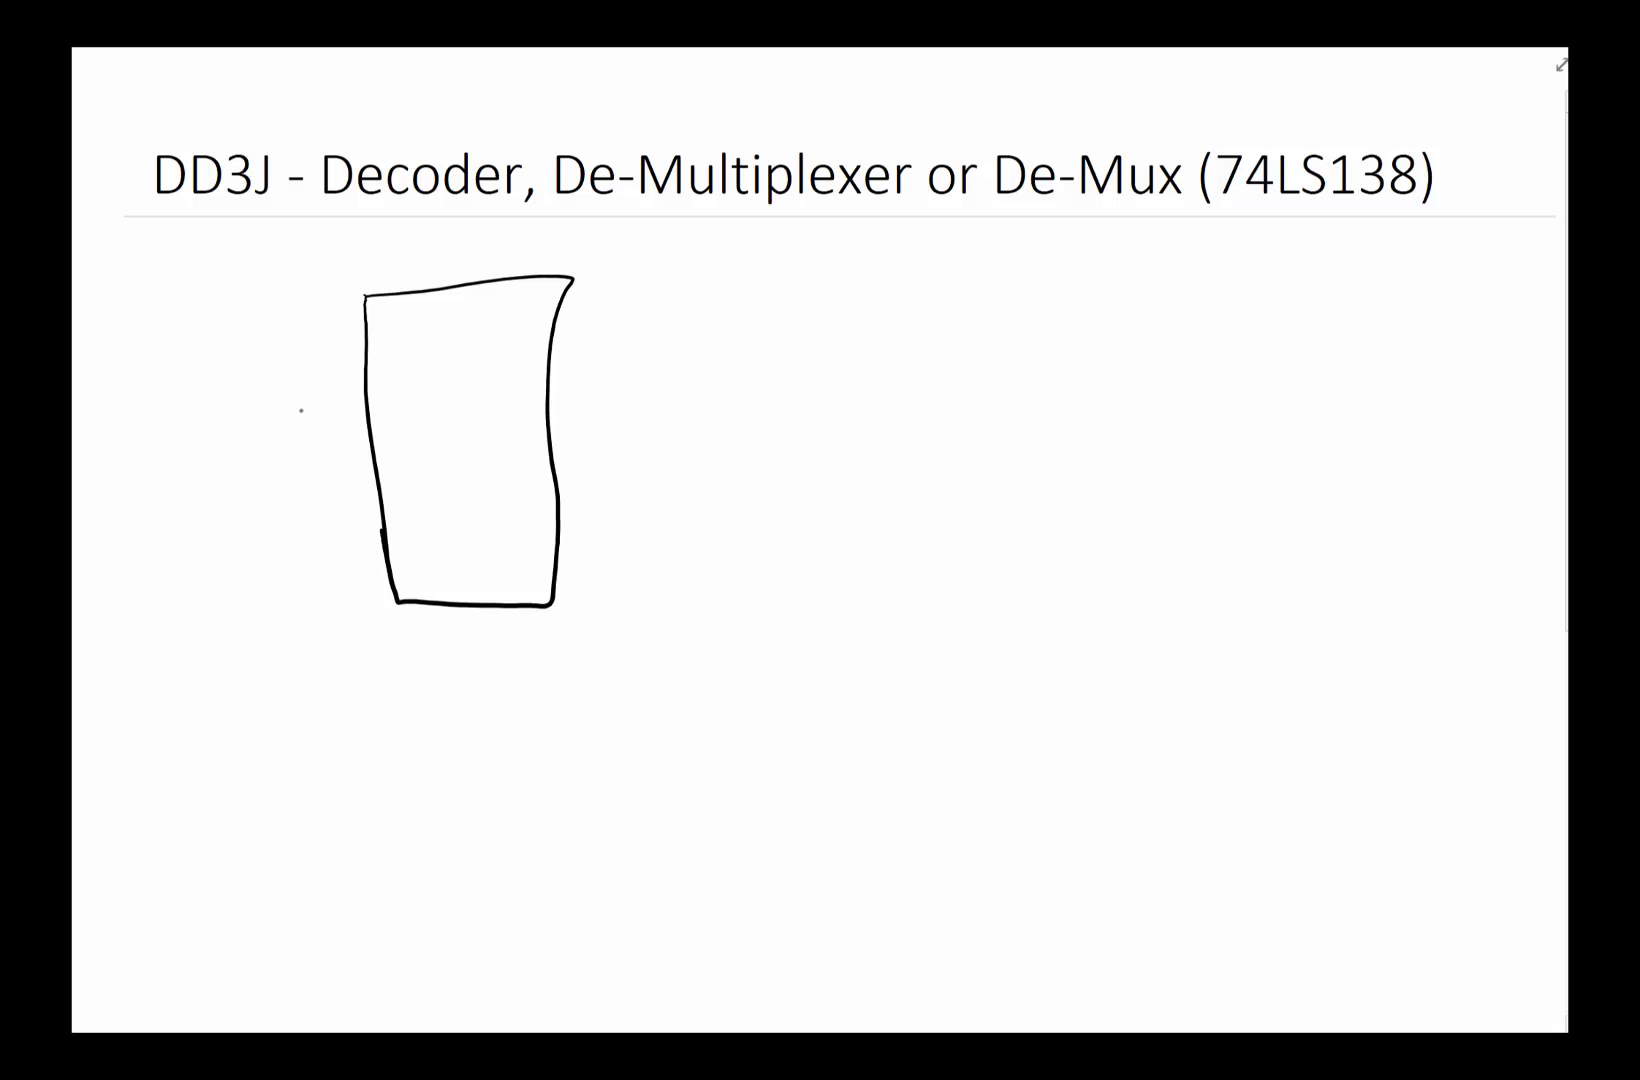
drag(366, 437, 274, 437)
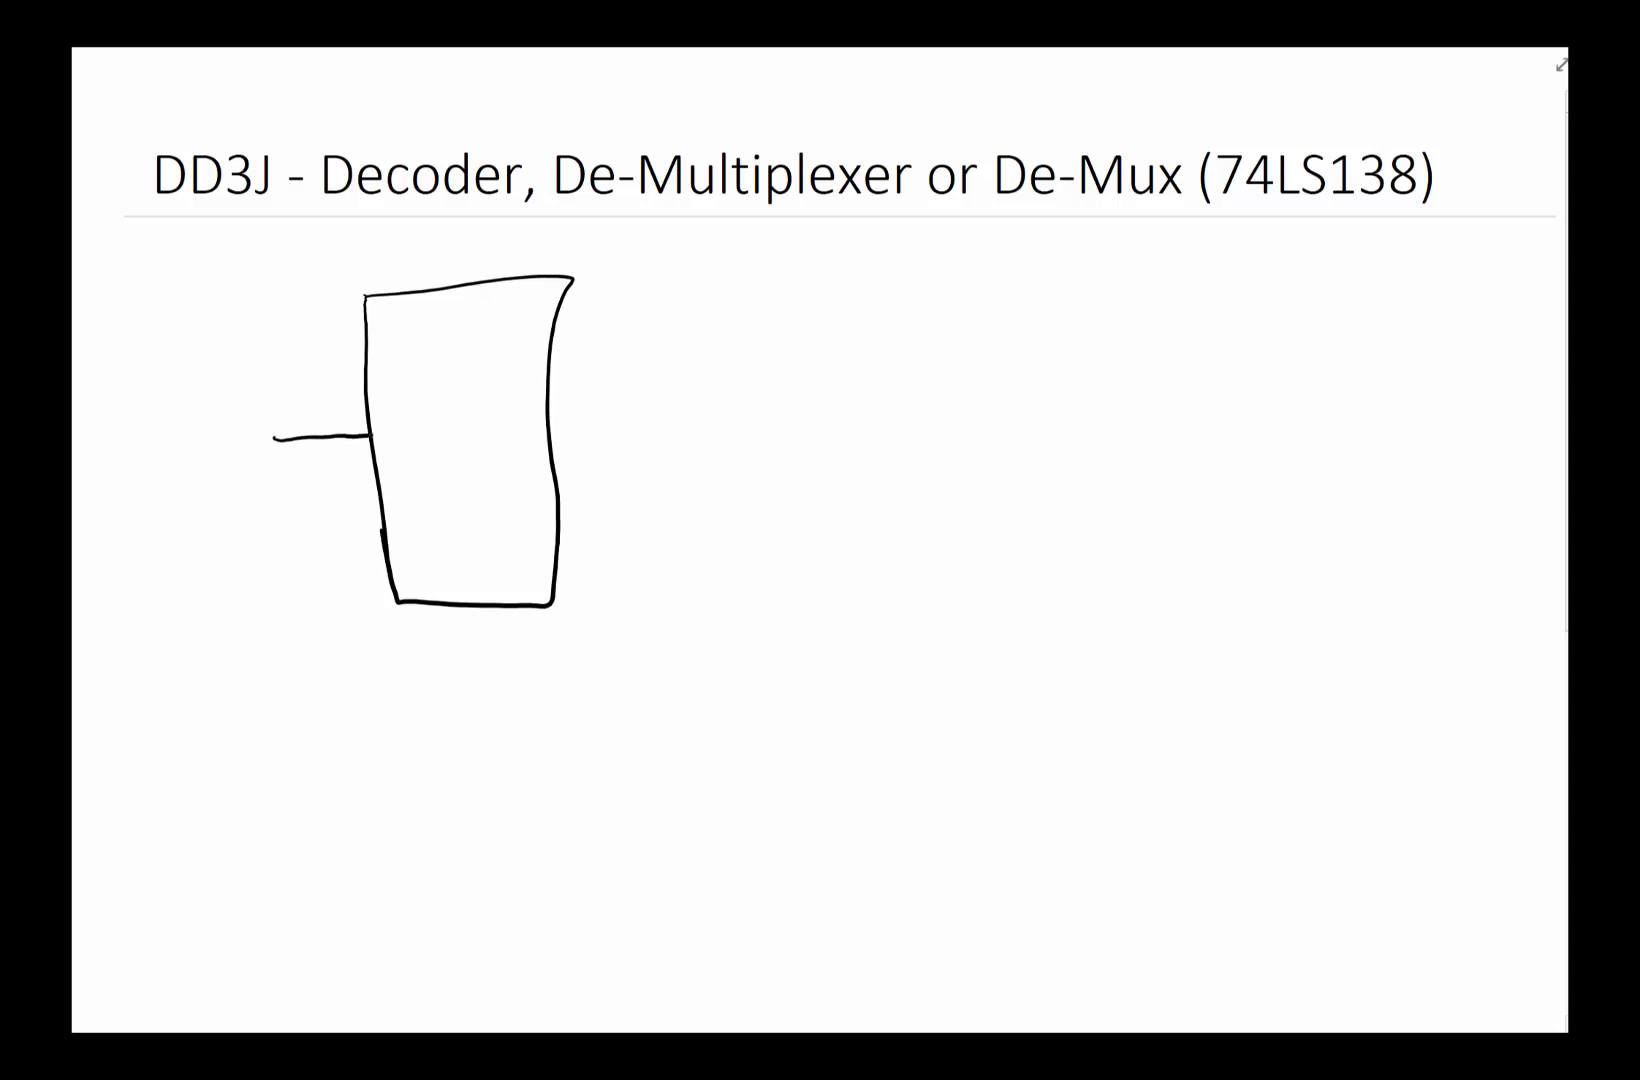
drag(389, 423, 390, 444)
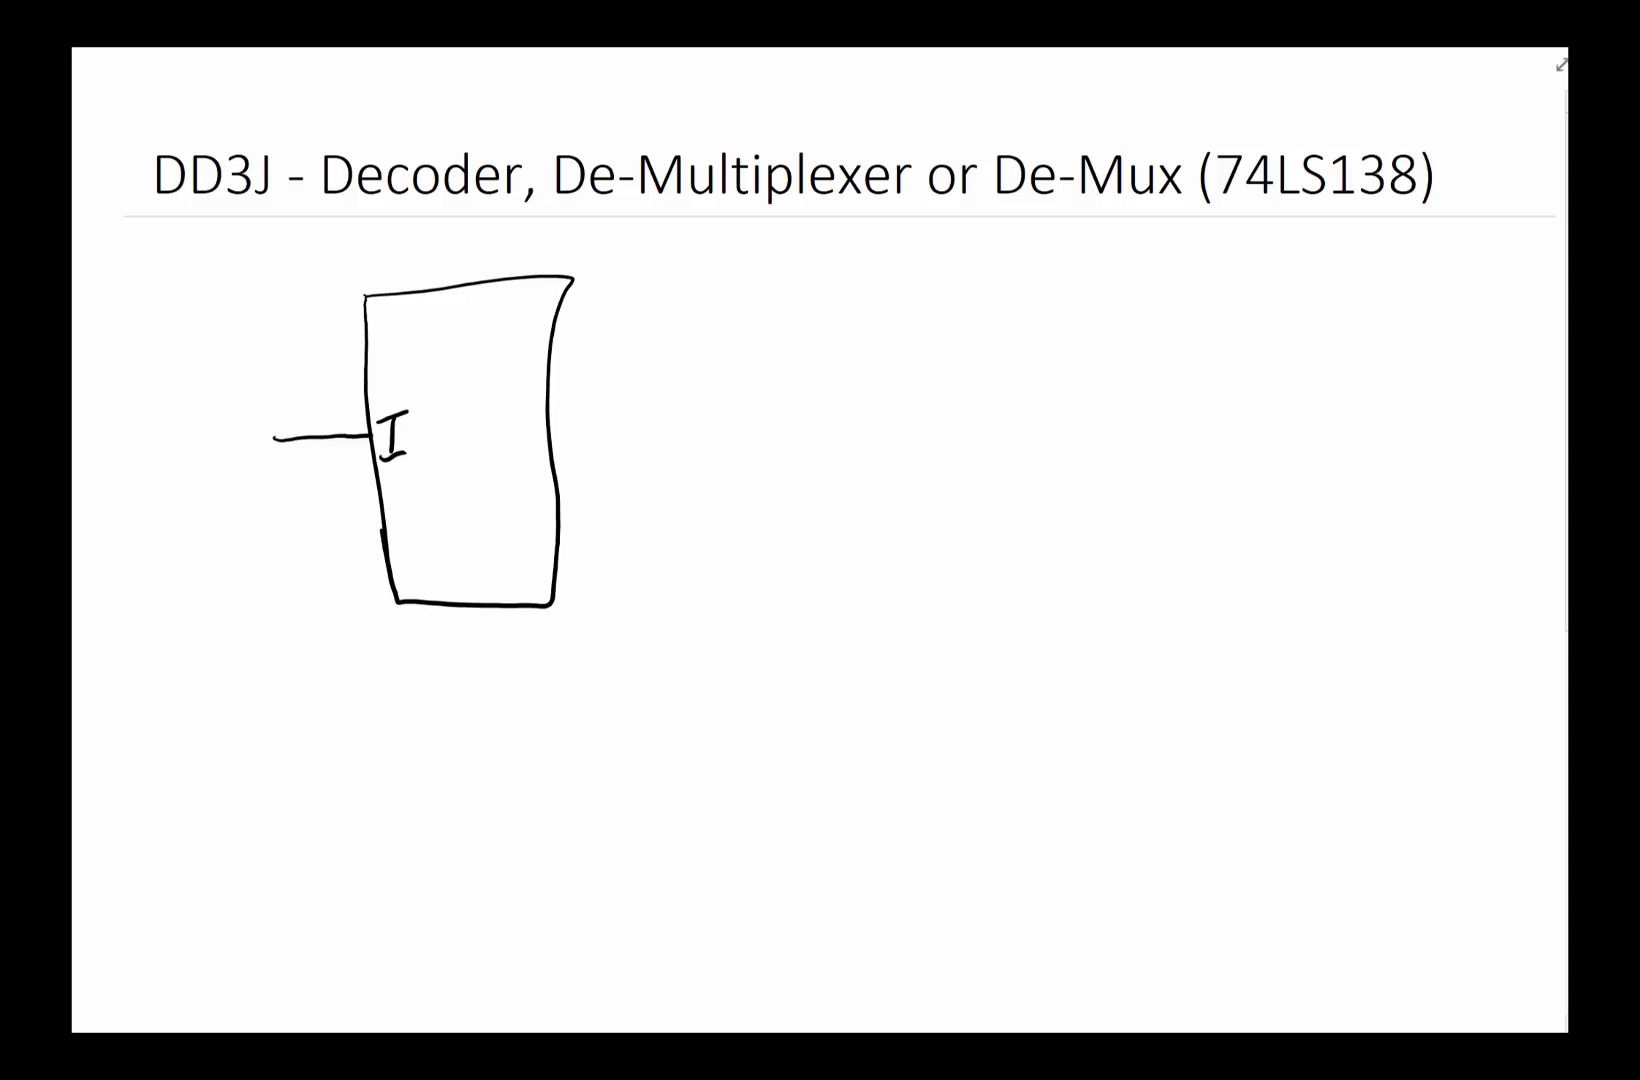
drag(565, 311, 648, 311)
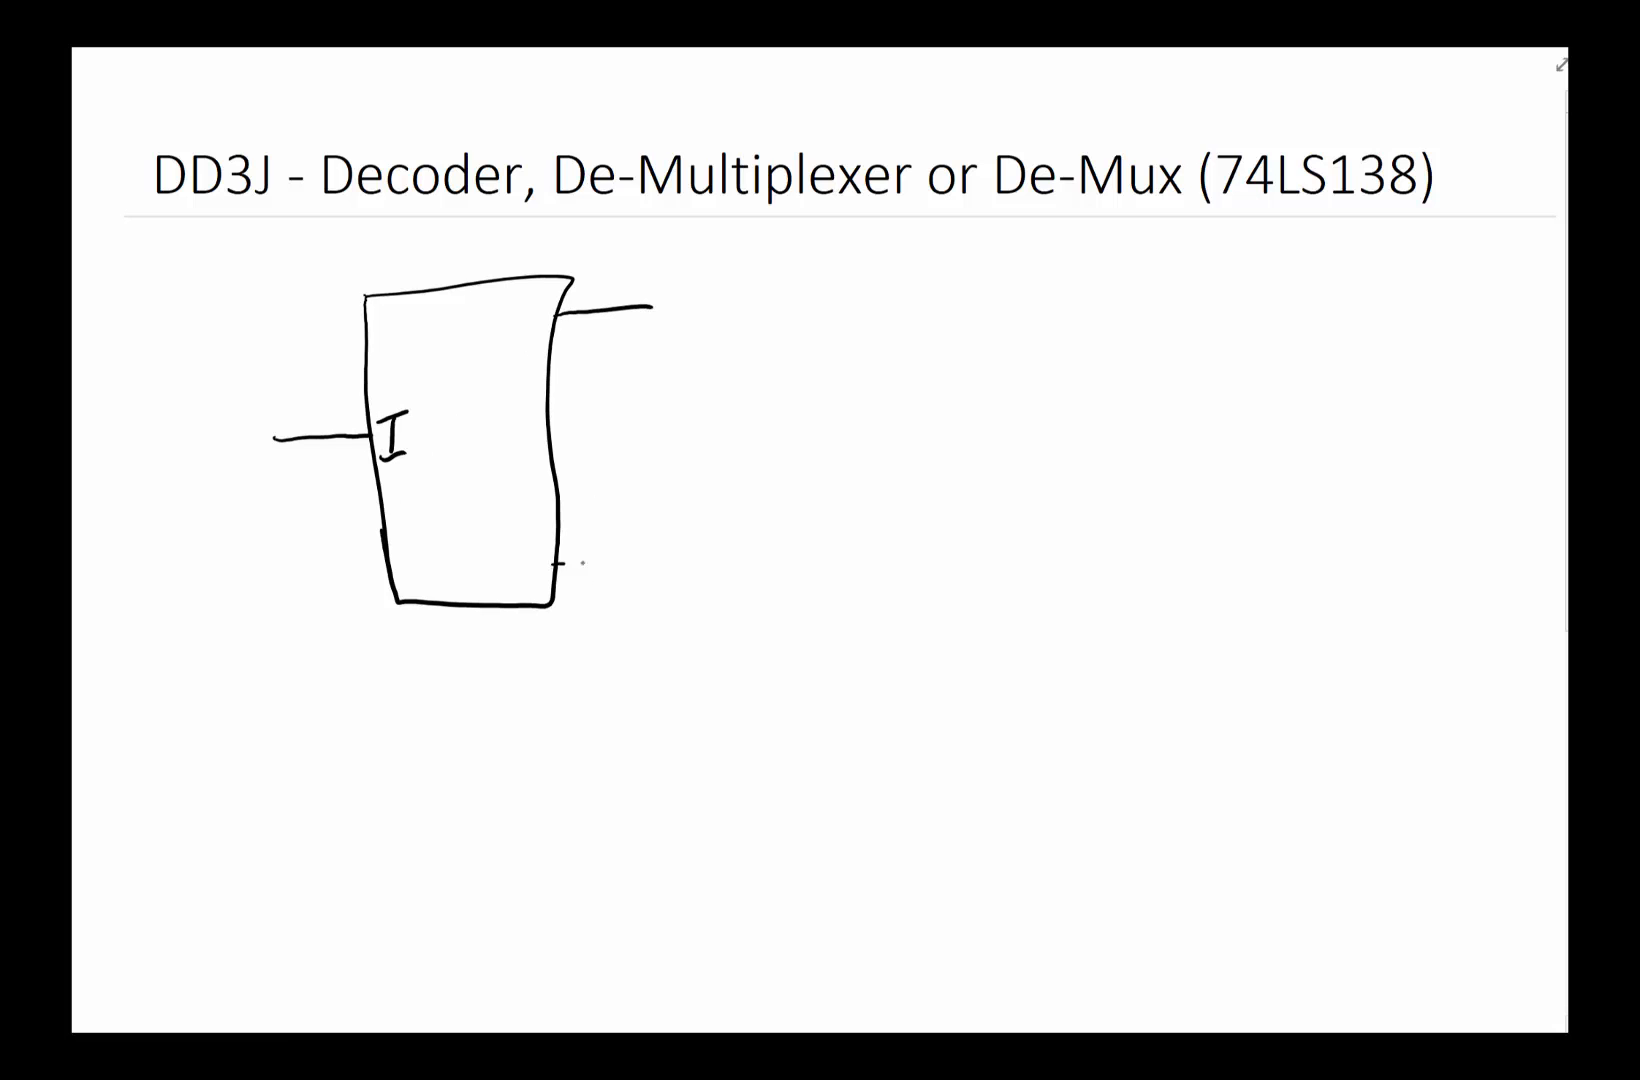
drag(565, 565, 680, 556)
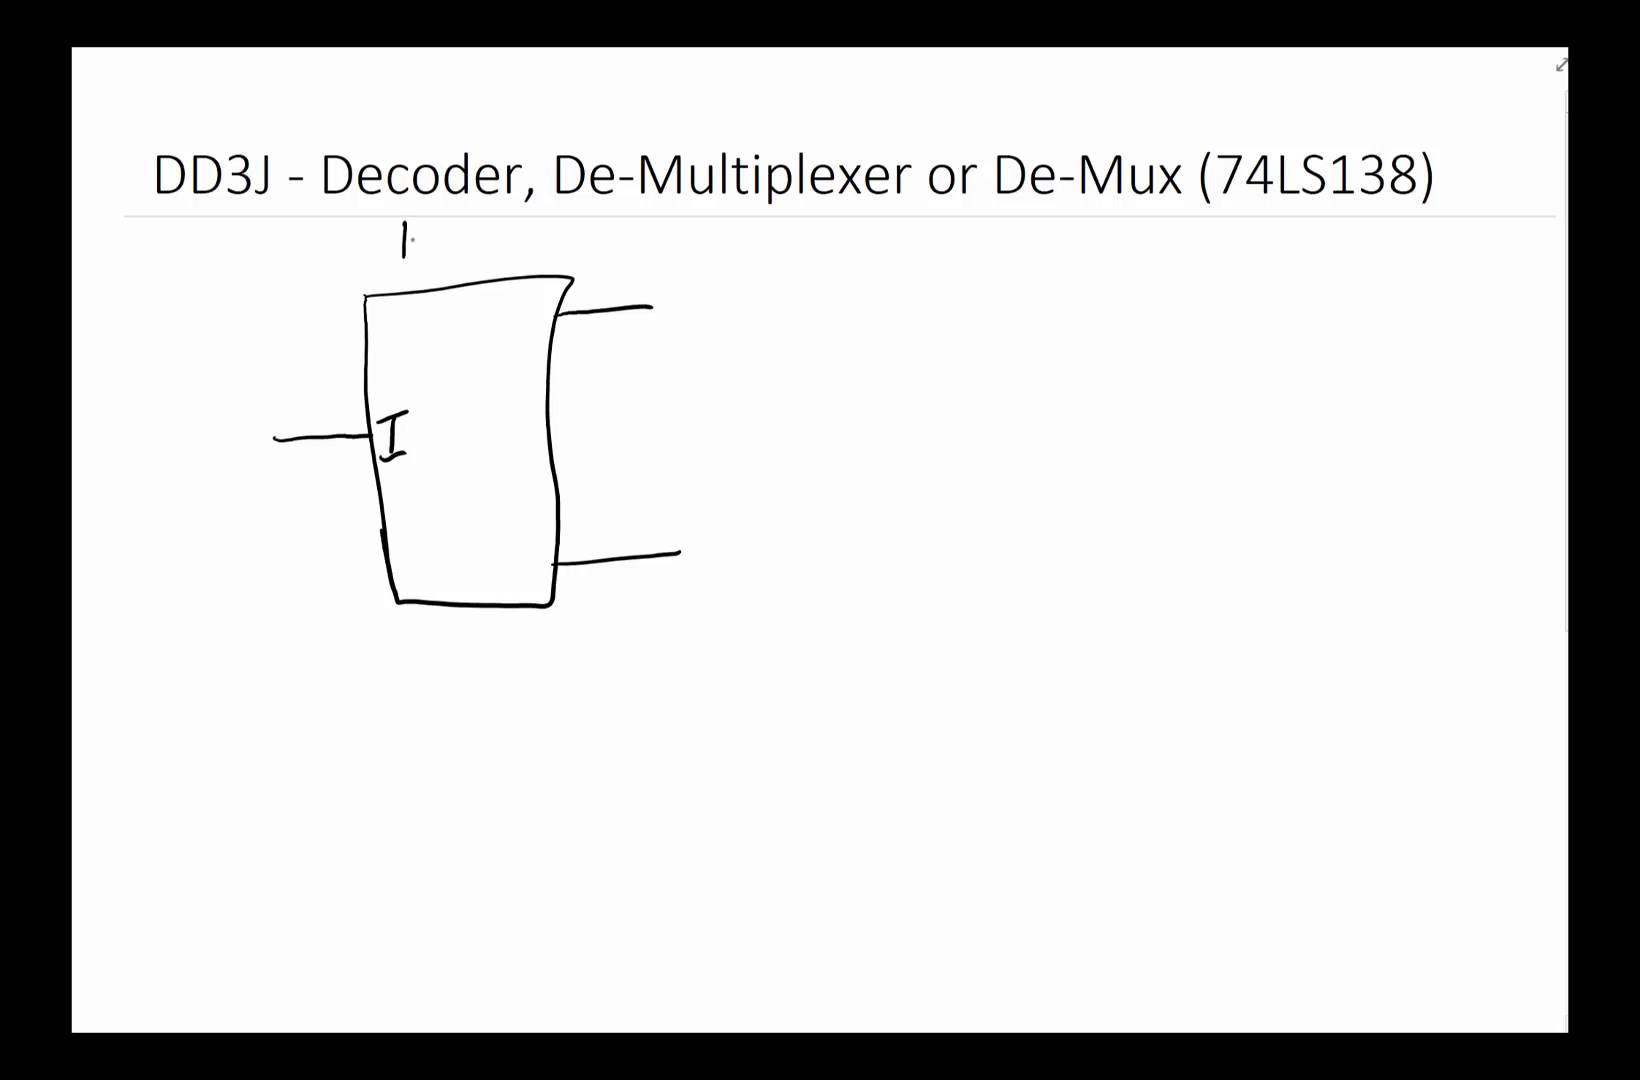
text(1-8 DeMux)
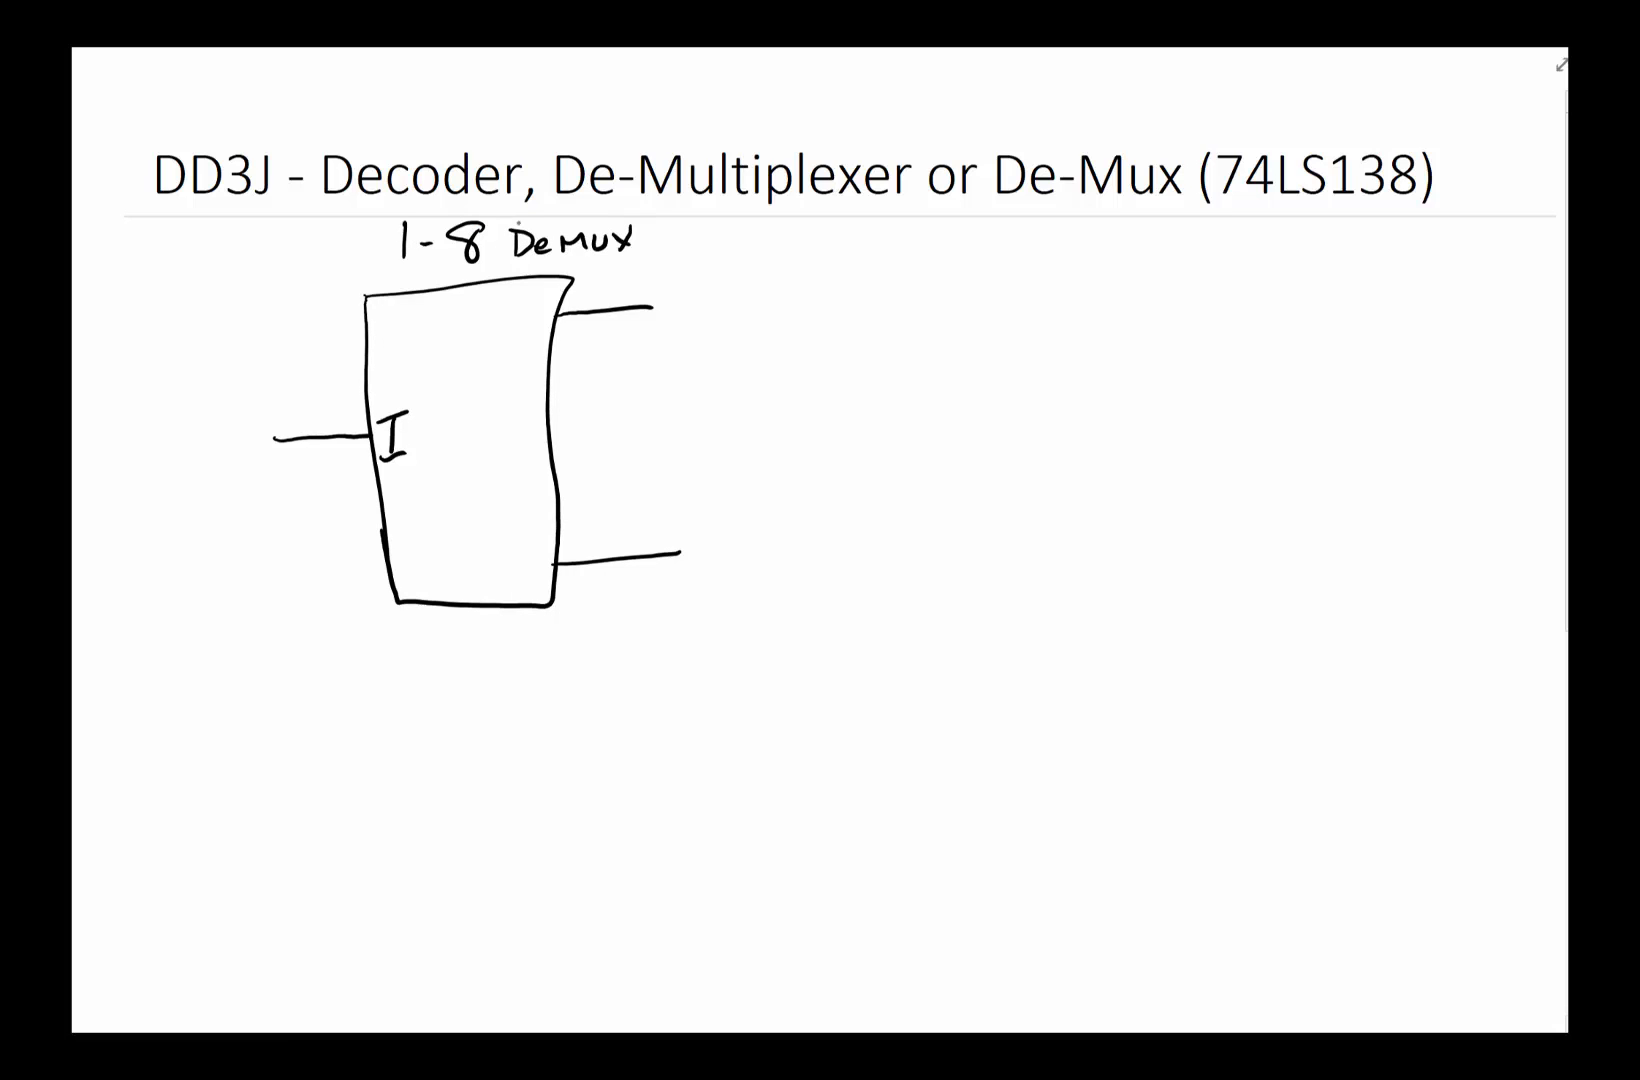
- Label outputs O0 through O7 and write the select value 110 under S2 S1 S0
text(O₀)
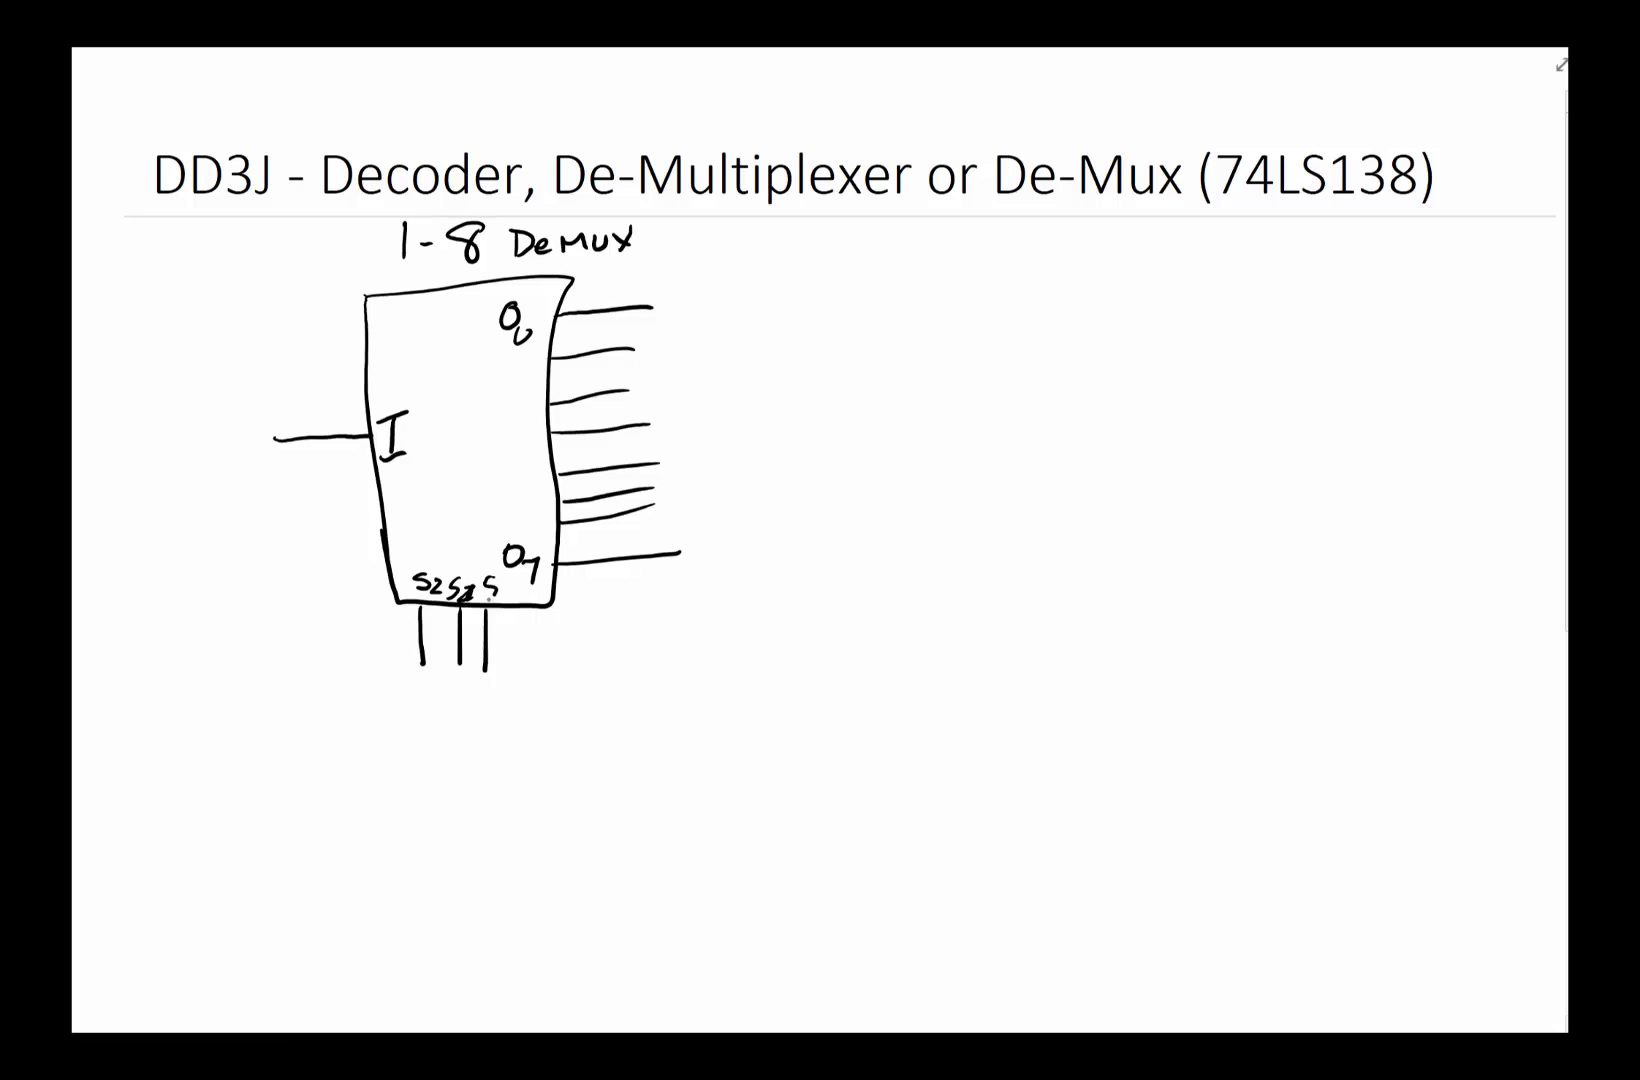
text(0)
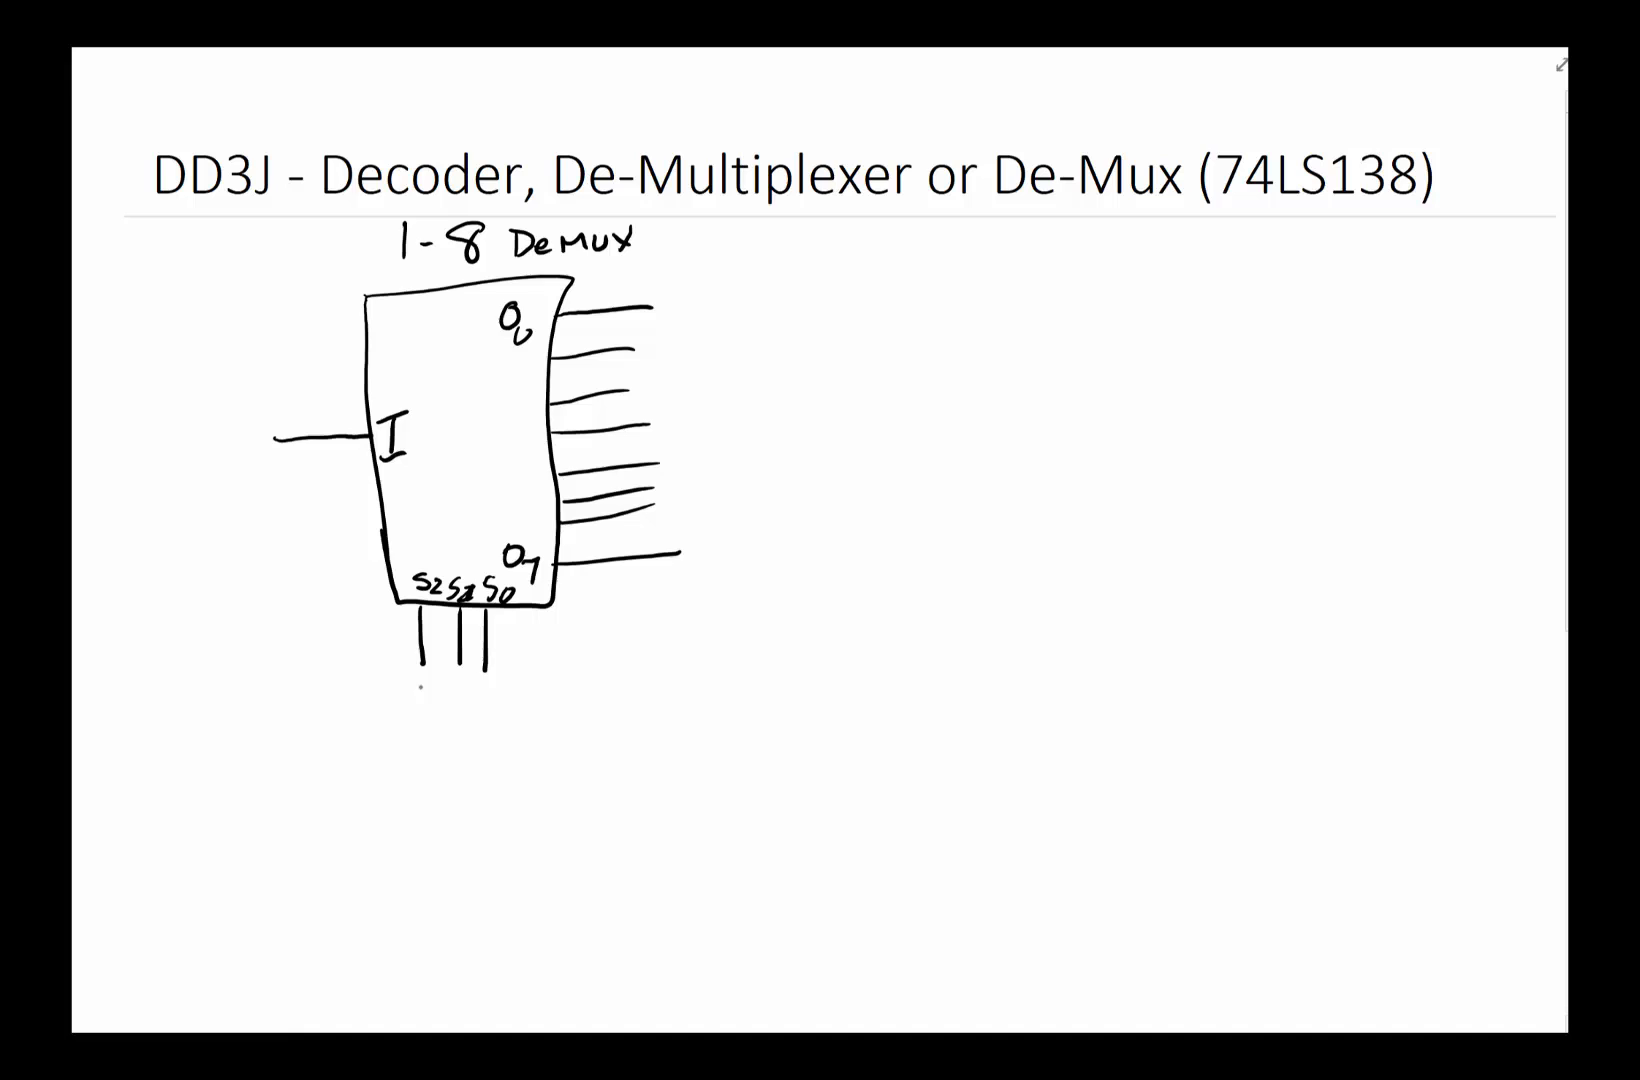
text(110)
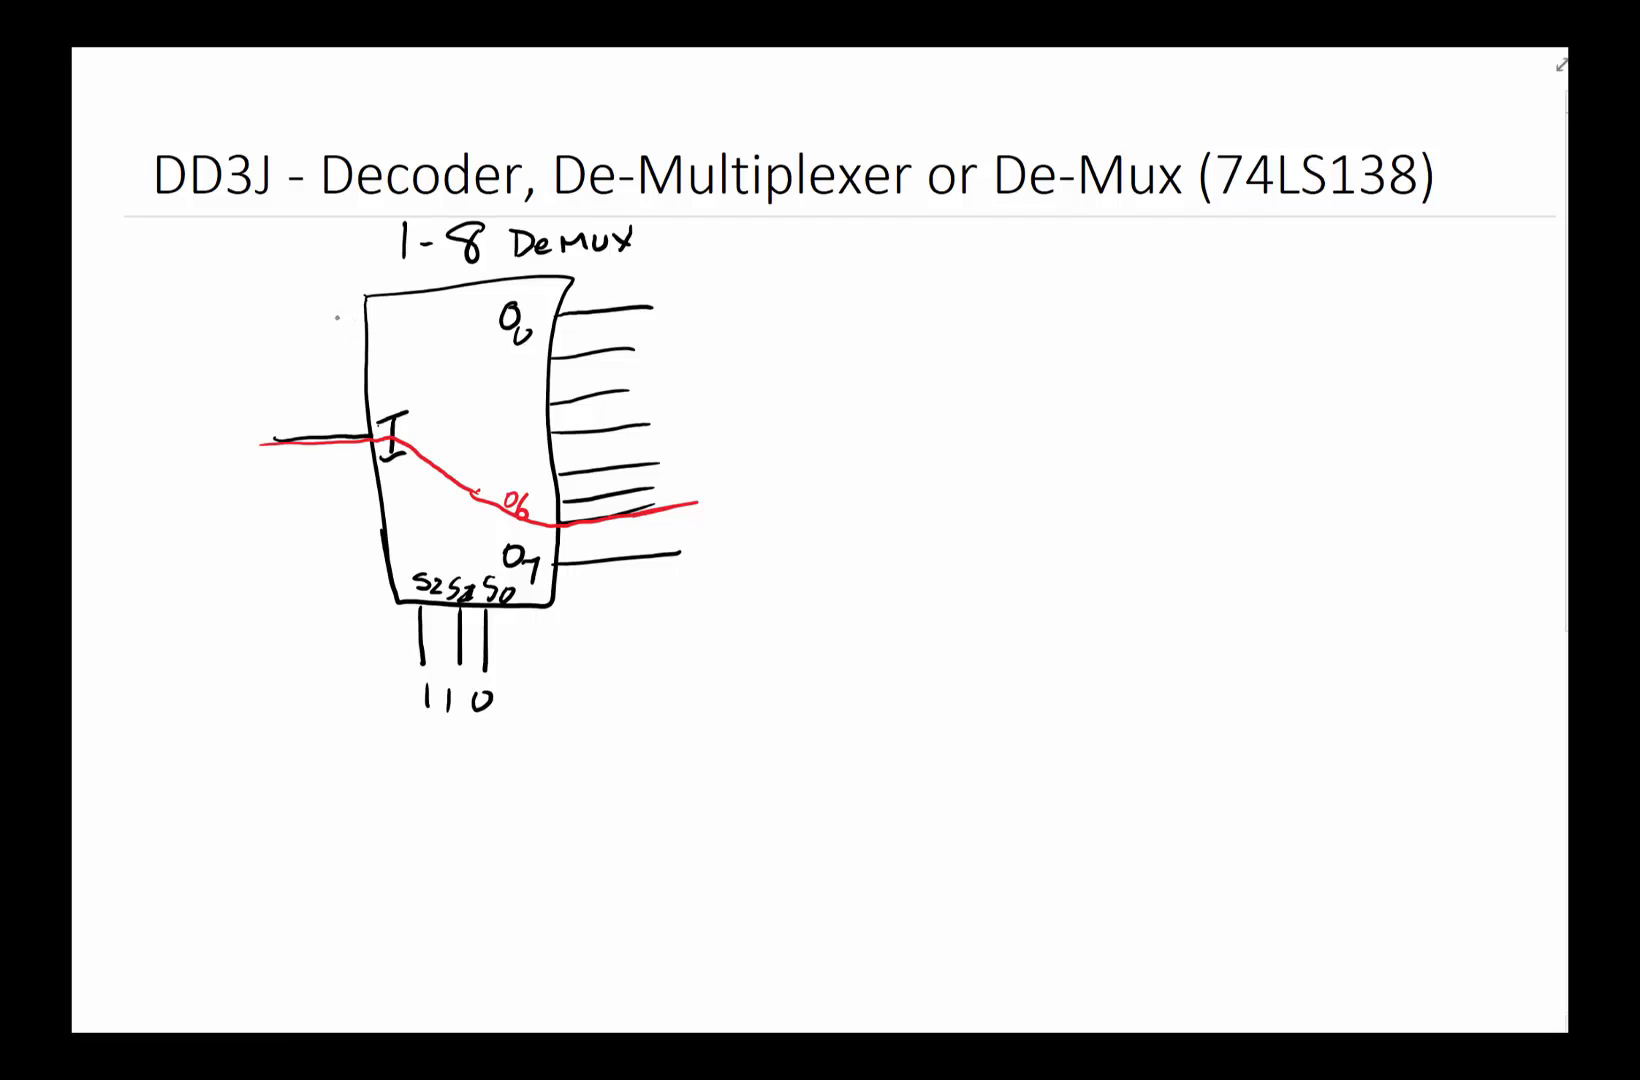
- Add a red enable input labelled E entering the top of the demux block
drag(293, 331, 387, 324)
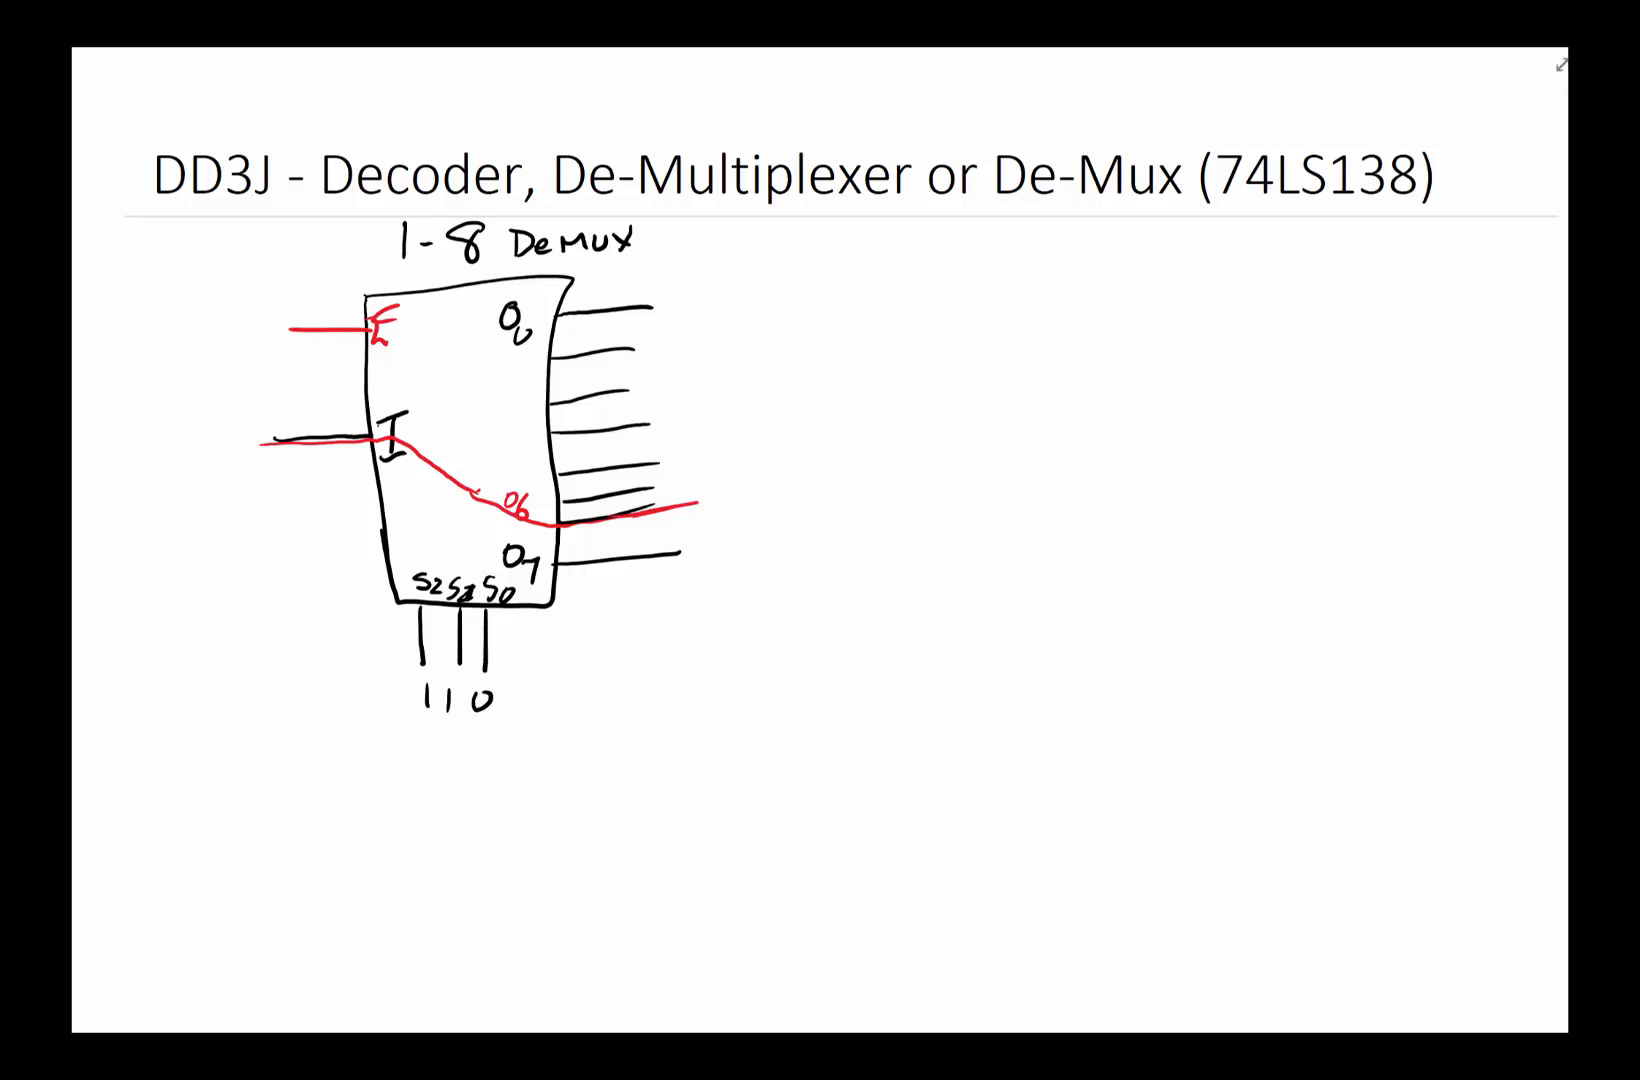
scroll(down, 3)
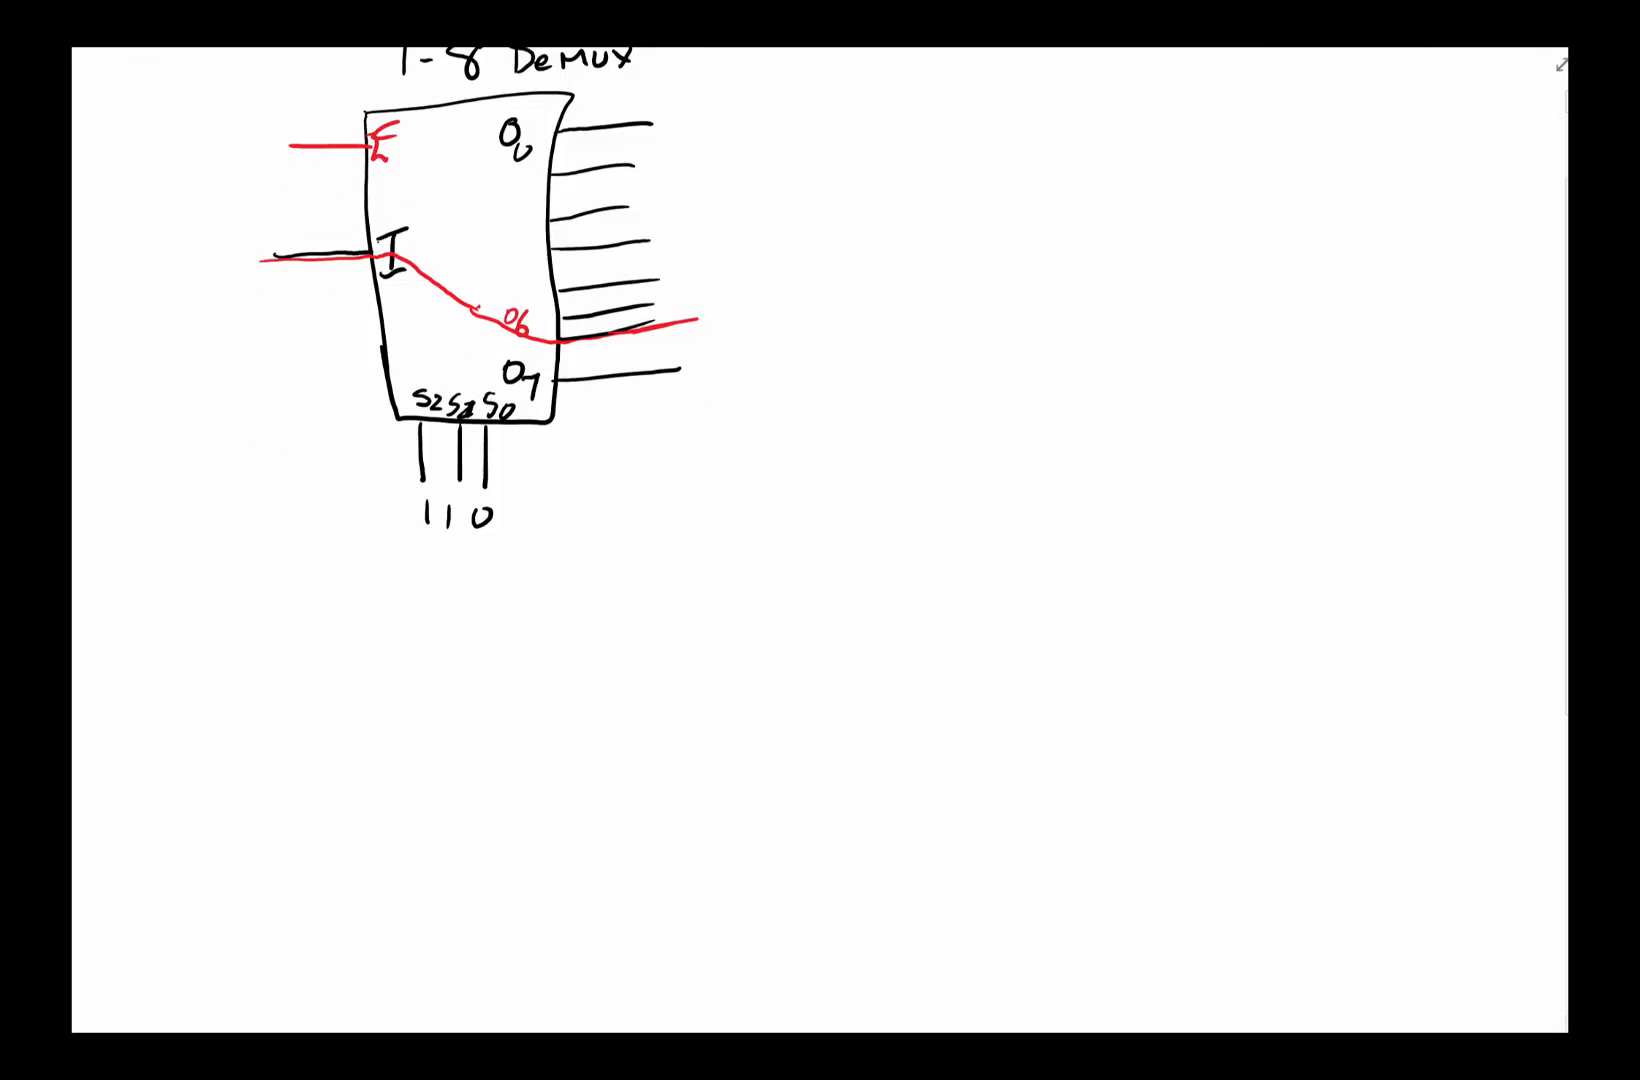
text(D1)
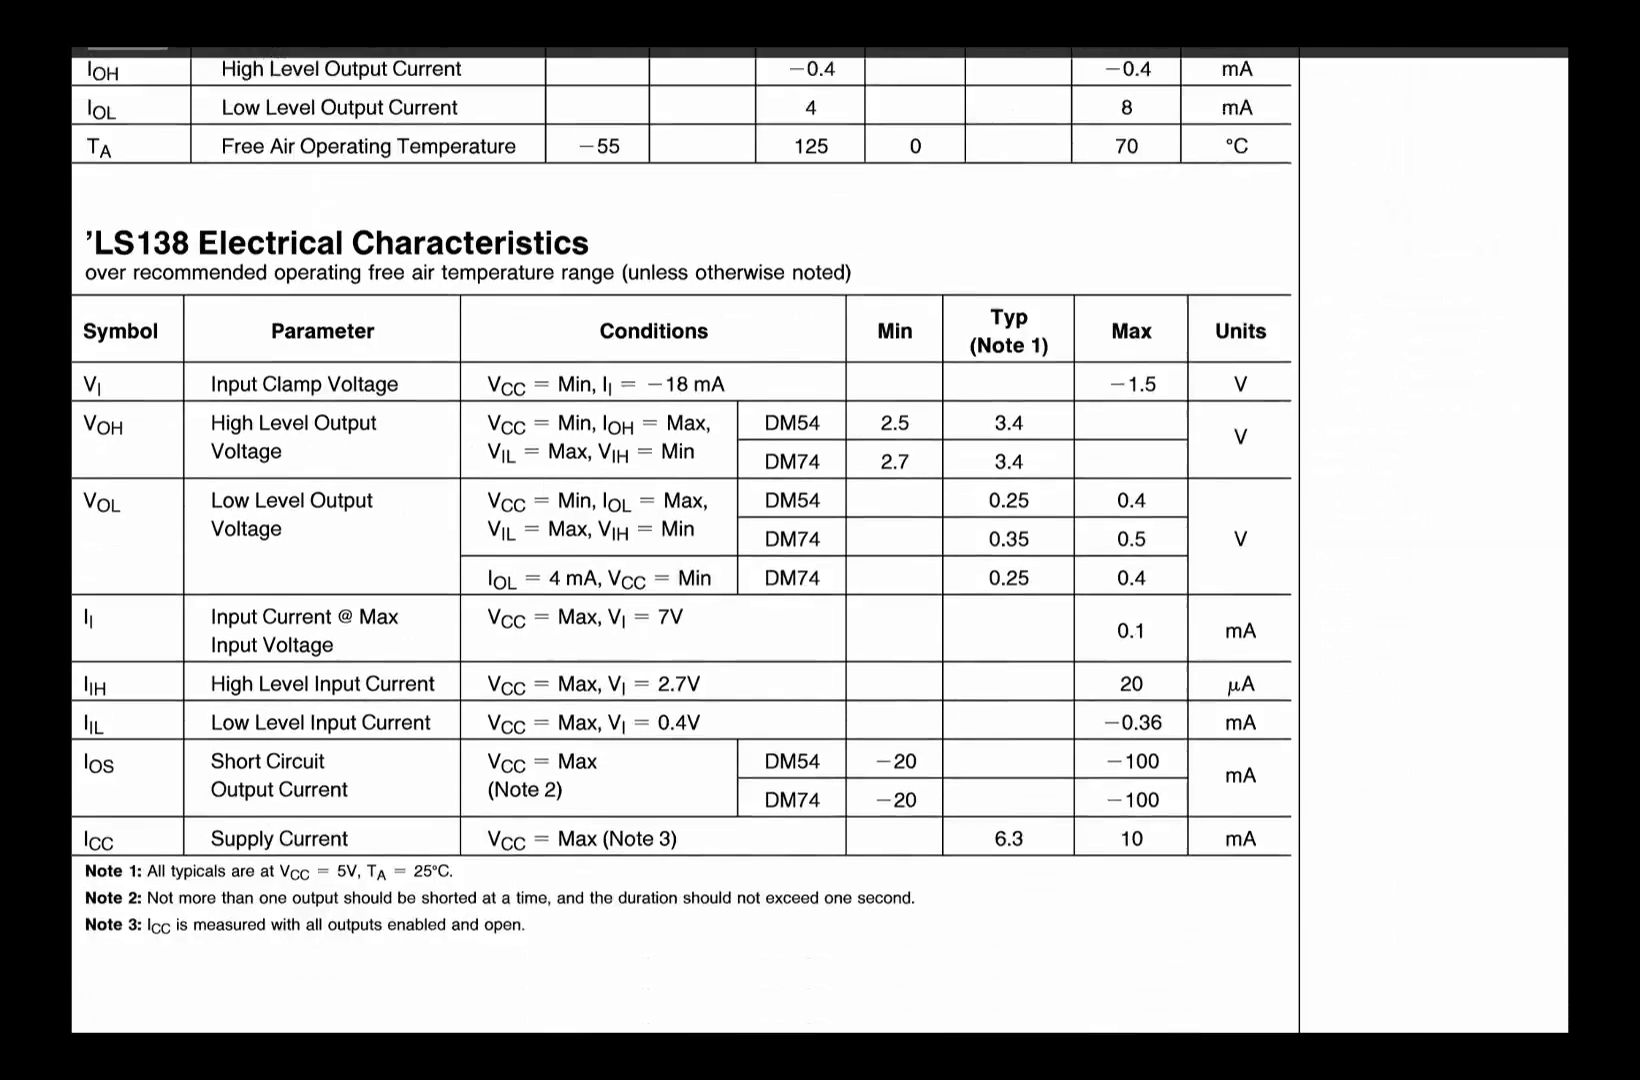
- Scroll the datasheet past page 3 to the 'LS138 Electrical Characteristics page
scroll(down, 3)
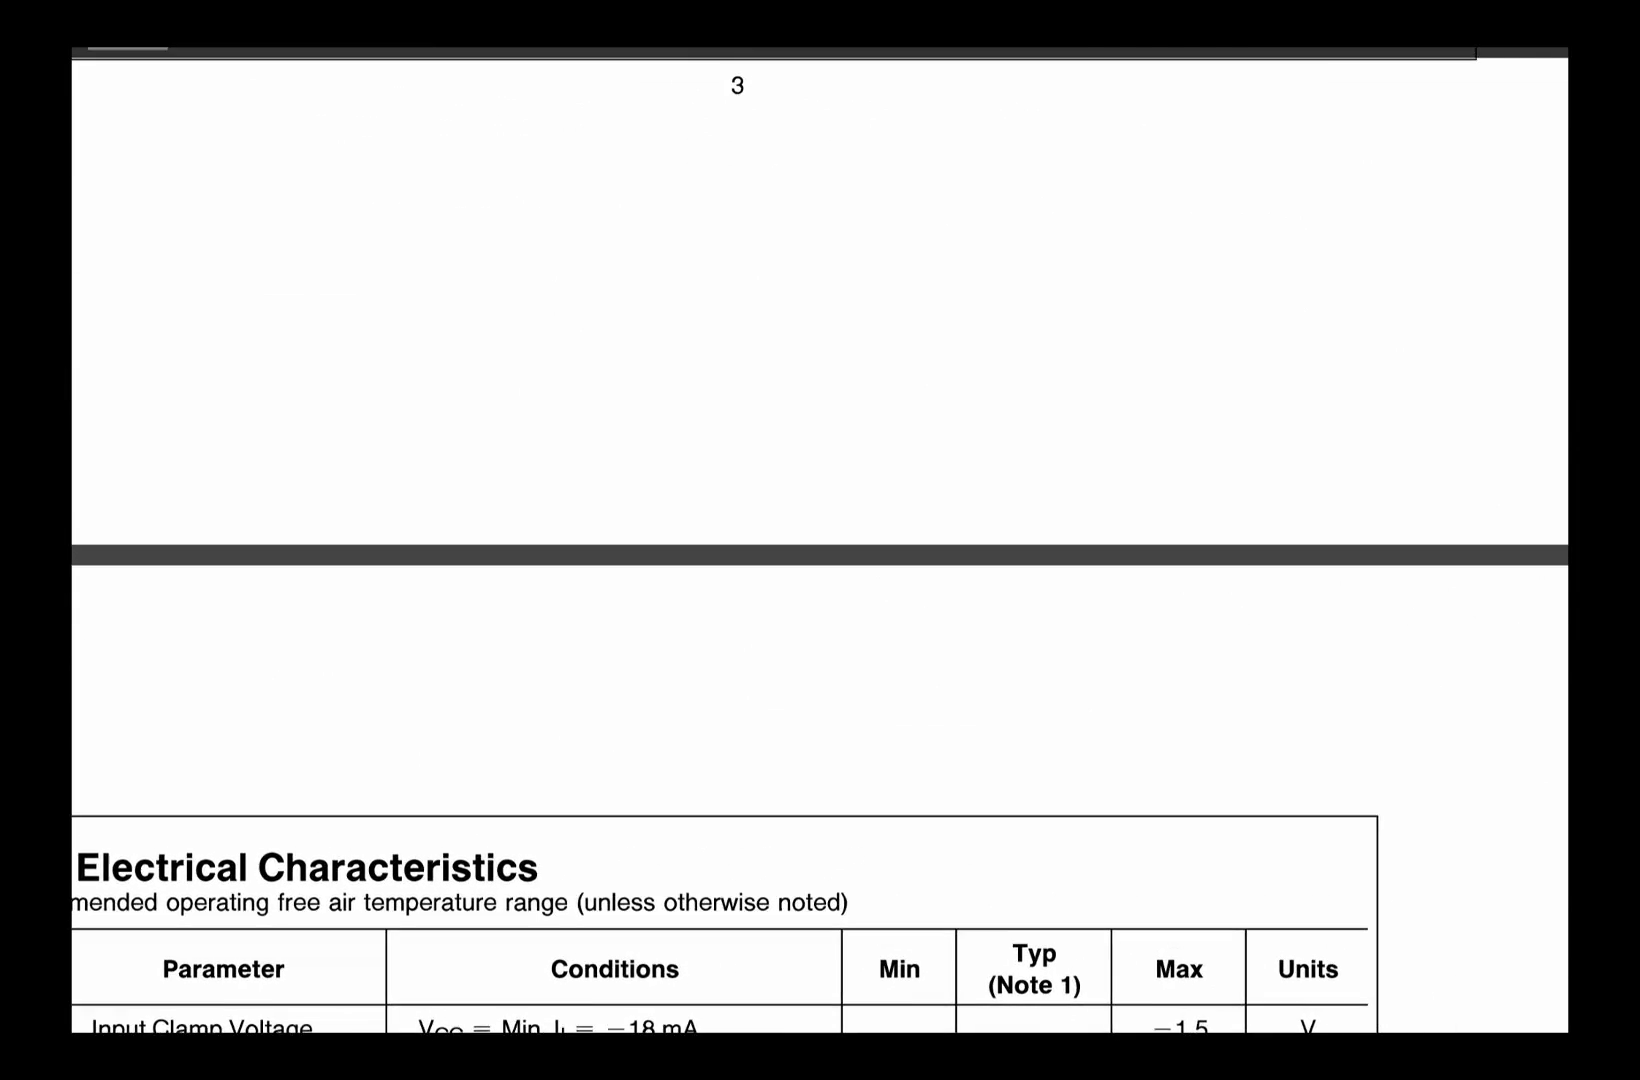